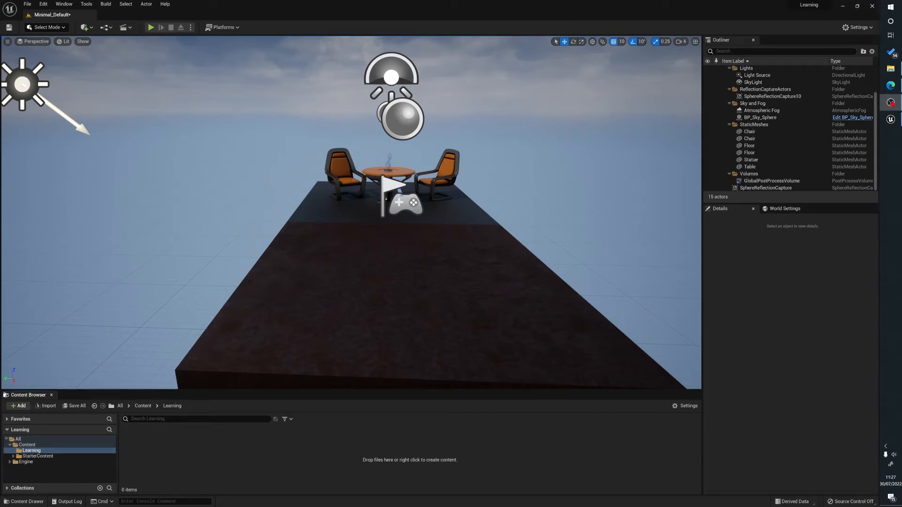
mouse_move(460, 277)
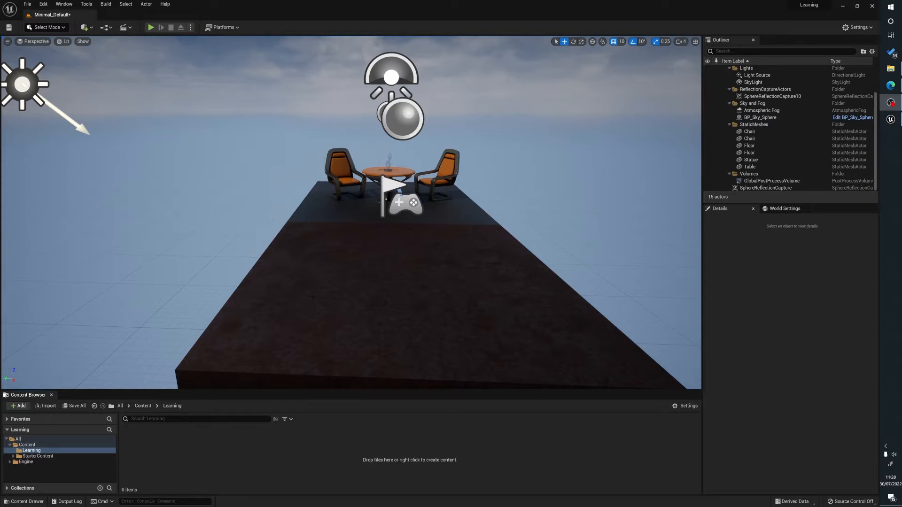
mouse_move(290, 218)
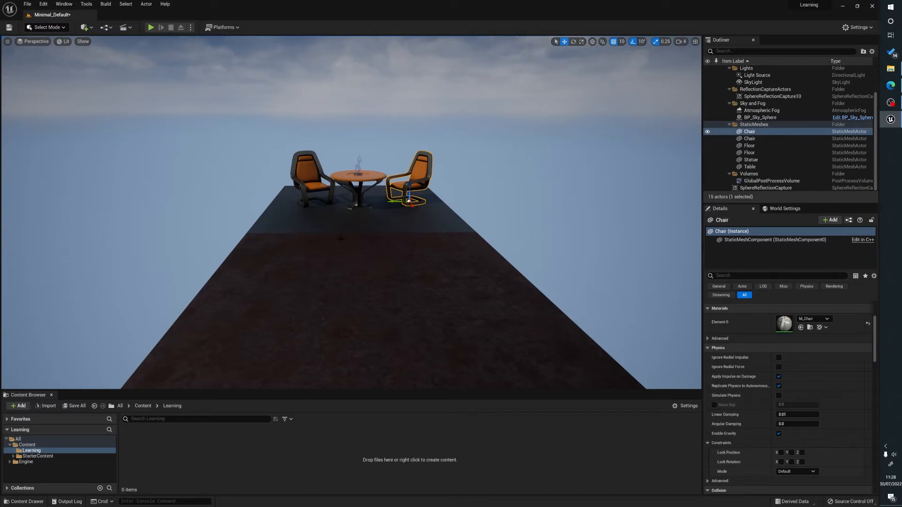
mouse_move(427, 213)
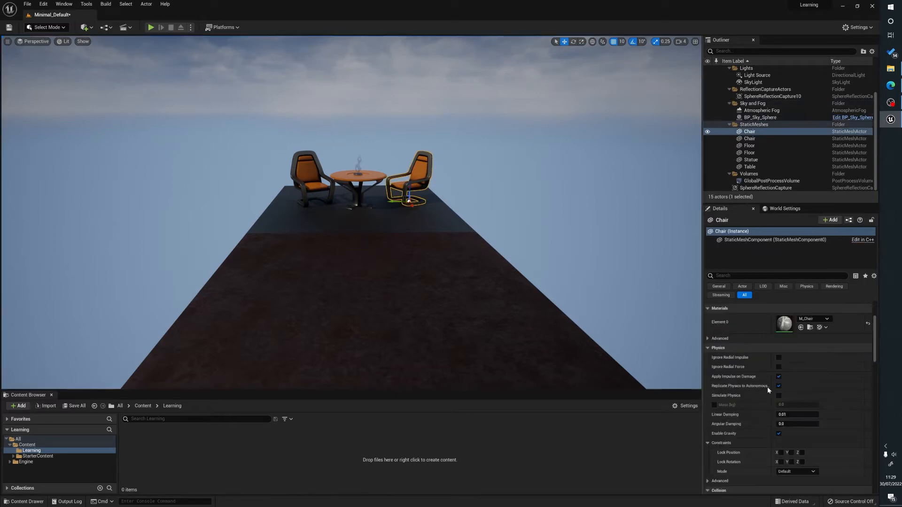
Scroll the chair's Details panel down to the LOD, ray tracing and streaming settings.
scroll("down", 3)
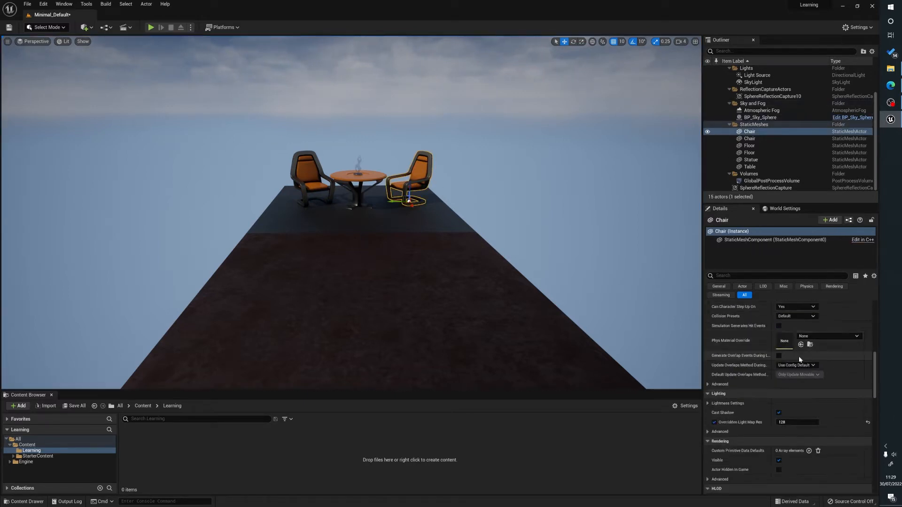
scroll("down", 3)
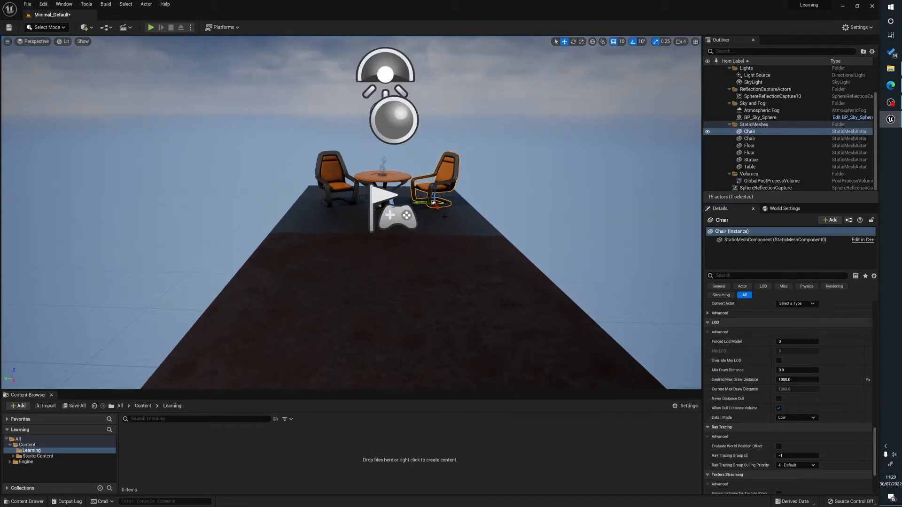
mouse_move(462, 207)
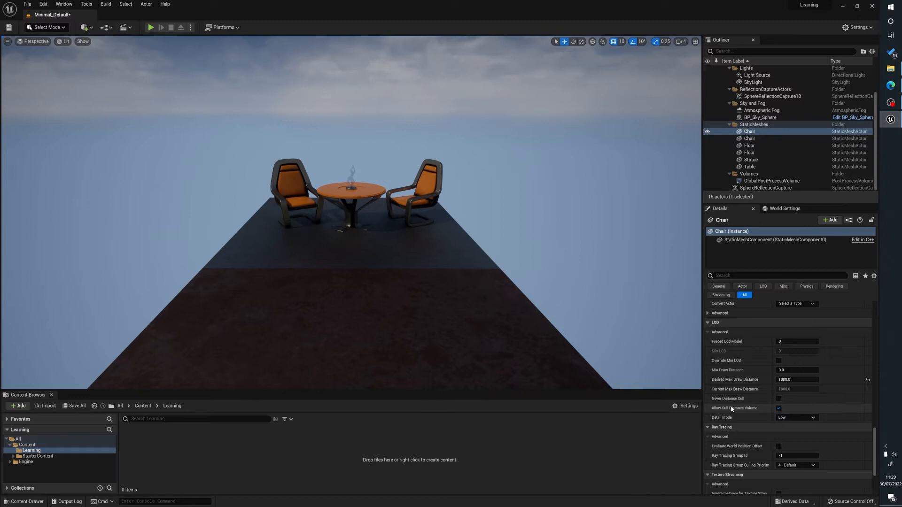
mouse_move(761, 409)
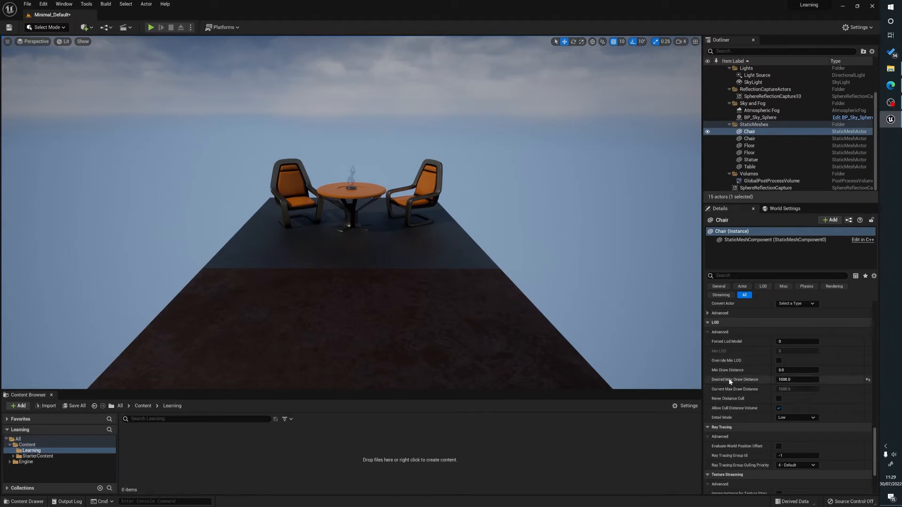
mouse_move(794, 379)
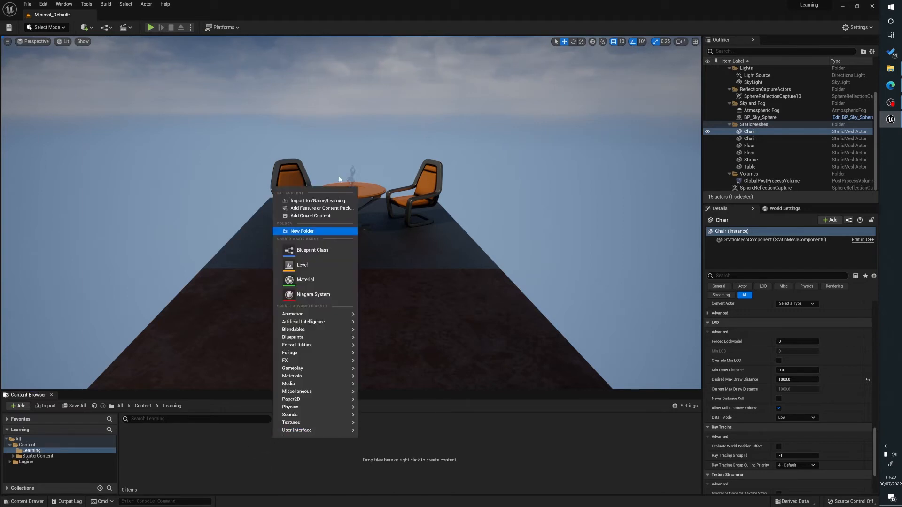
Create a new Blueprint class named 'Cube' and add a Cube mesh component.
left_click(311, 250)
type("Cube")
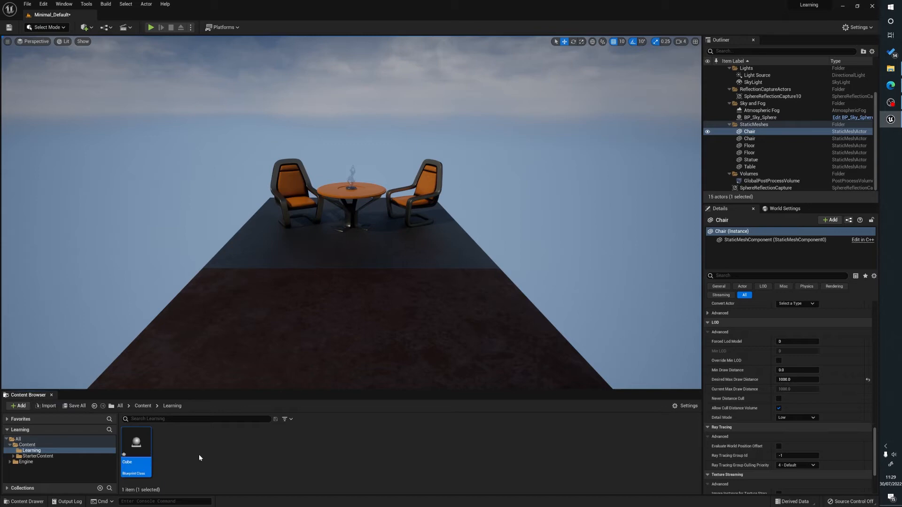
mouse_move(136, 441)
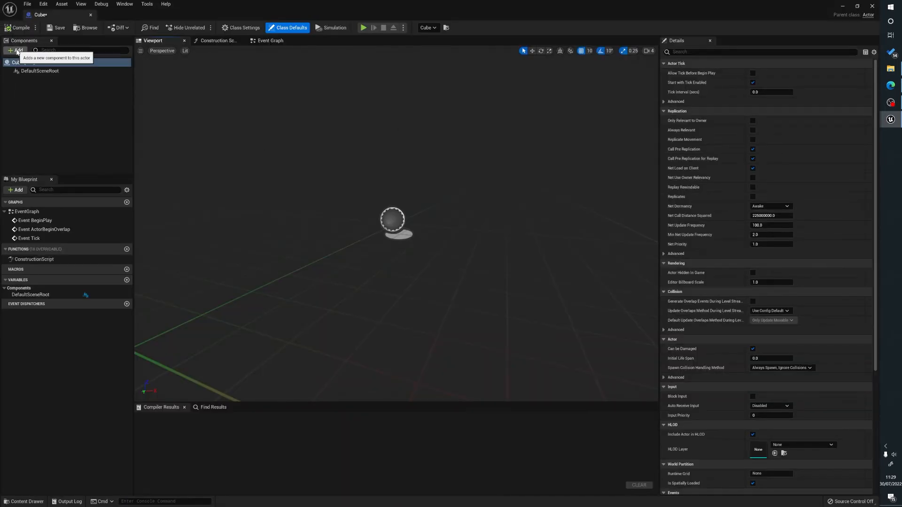
type("cube")
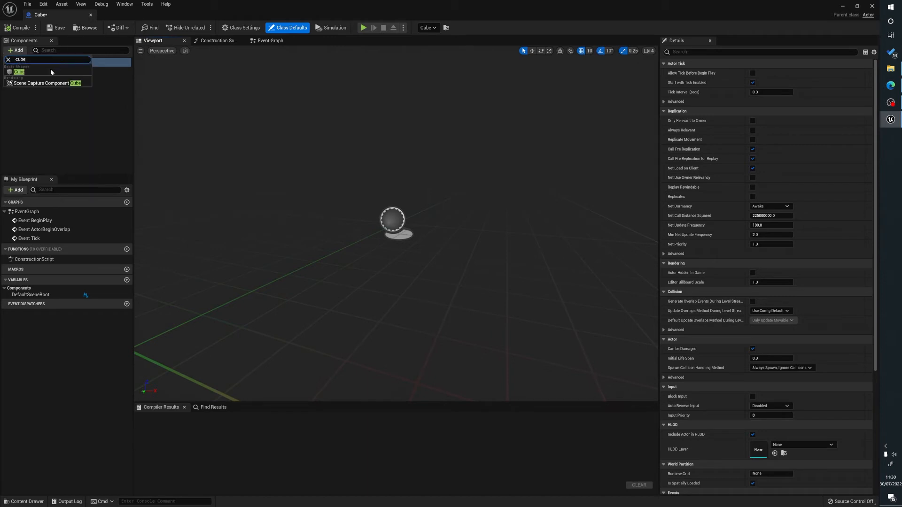
left_click(20, 72)
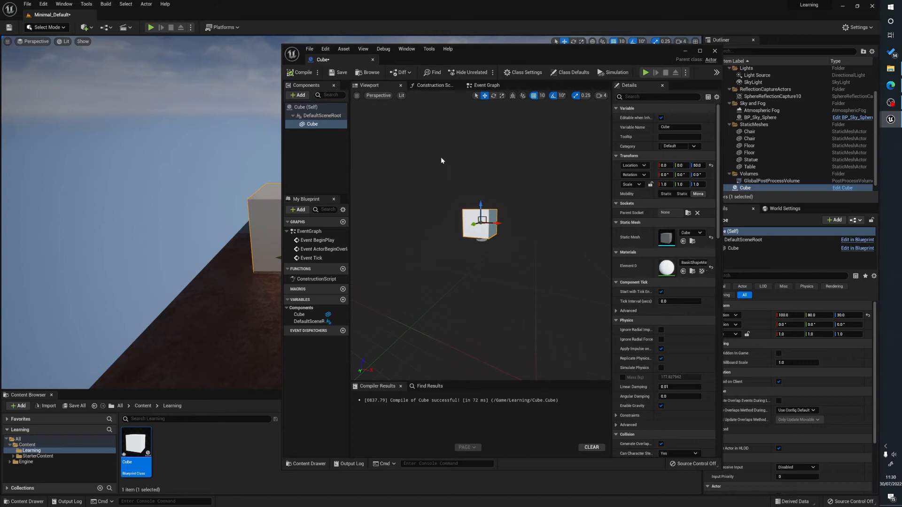
mouse_move(315, 134)
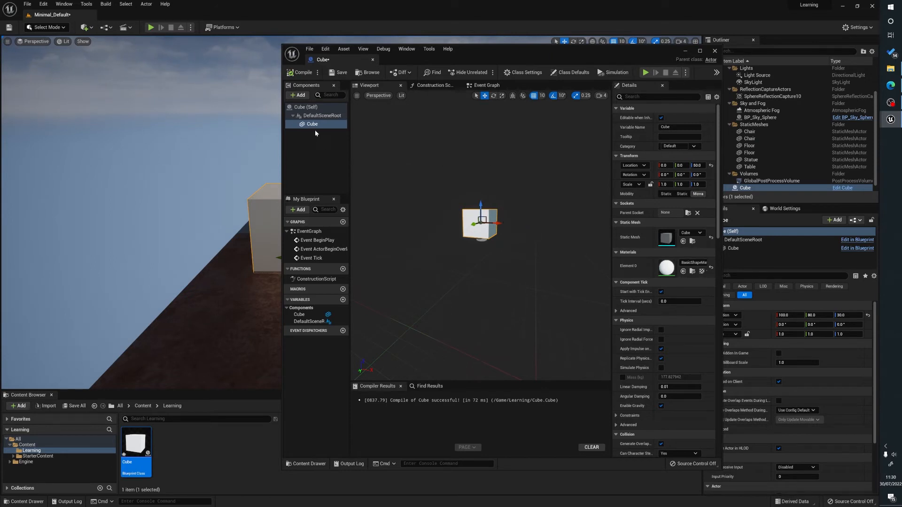
Set the cube mesh component's Desired Max Draw Distance to 70.
left_click(312, 124)
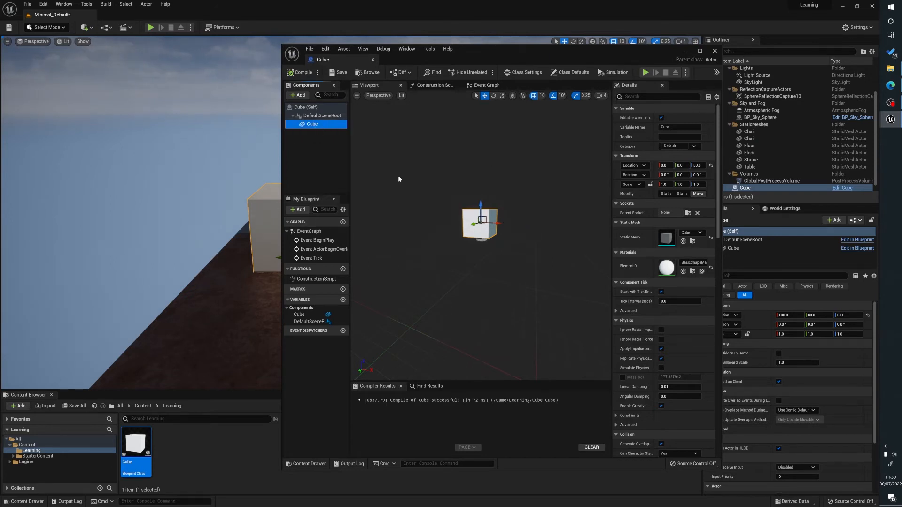
left_click(312, 124)
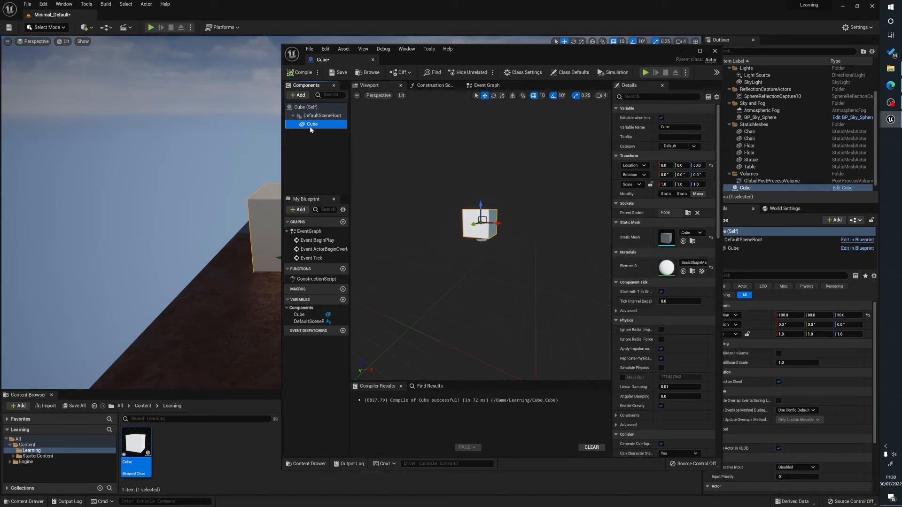
mouse_move(312, 124)
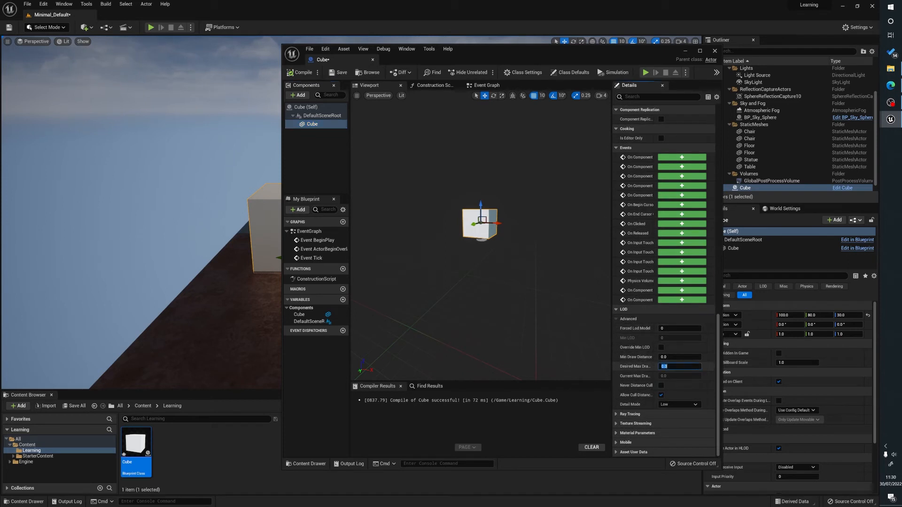
type("70")
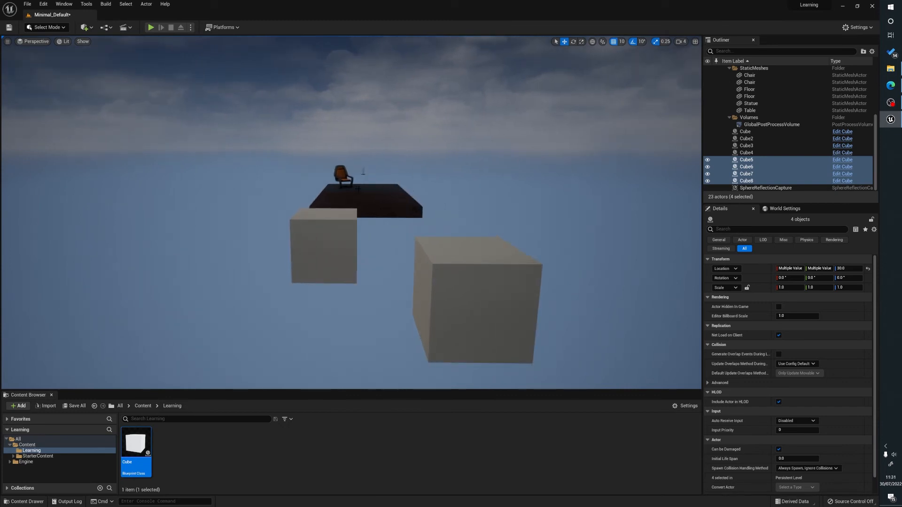
Open the Cube blueprint and enter 1000 as its cube component's Desired Max Draw Distance.
double_click(136, 441)
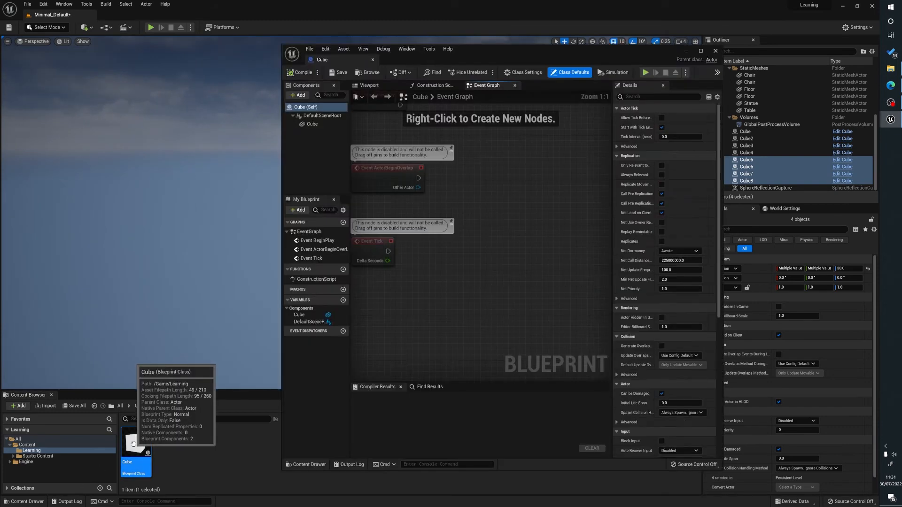
left_click(312, 124)
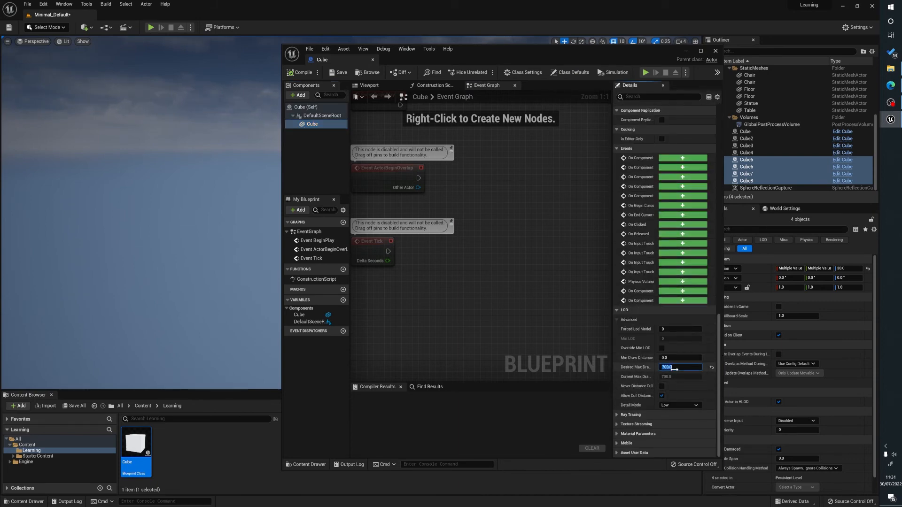
type("1000")
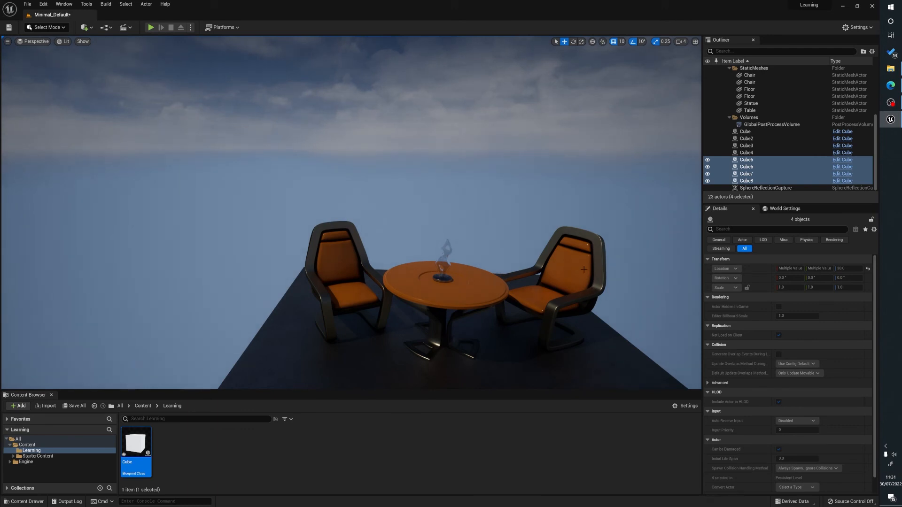
mouse_move(435, 217)
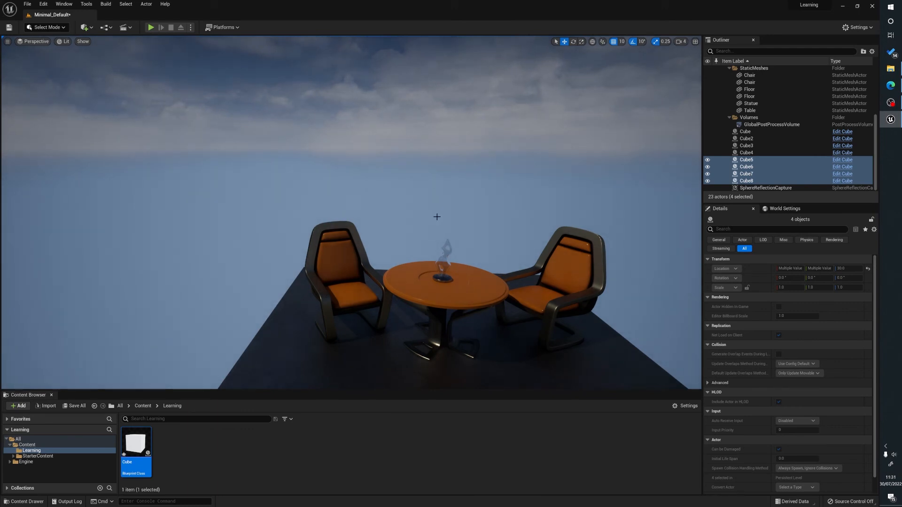